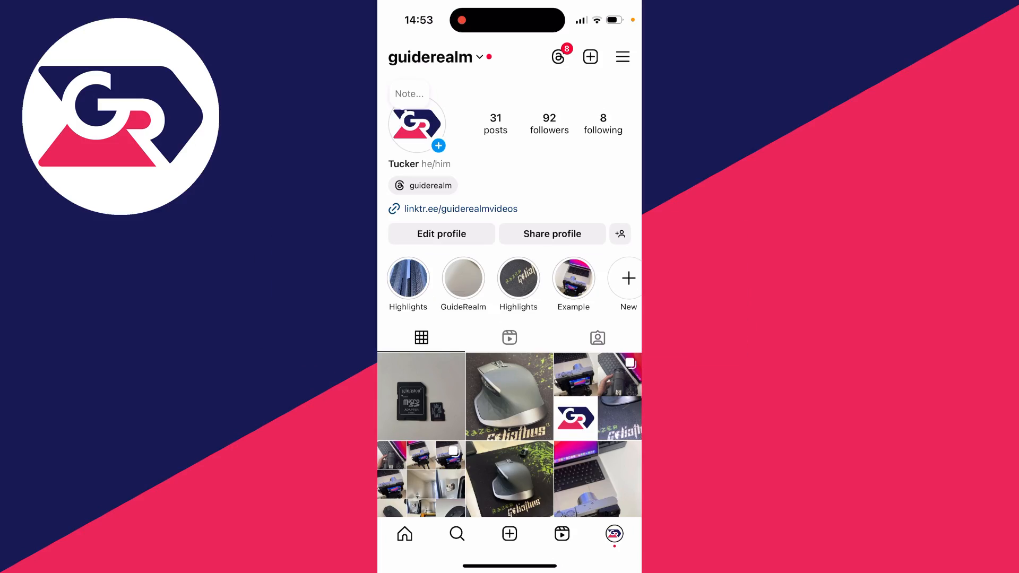
Open the Create menu with the + button on the profile page
left_click(590, 56)
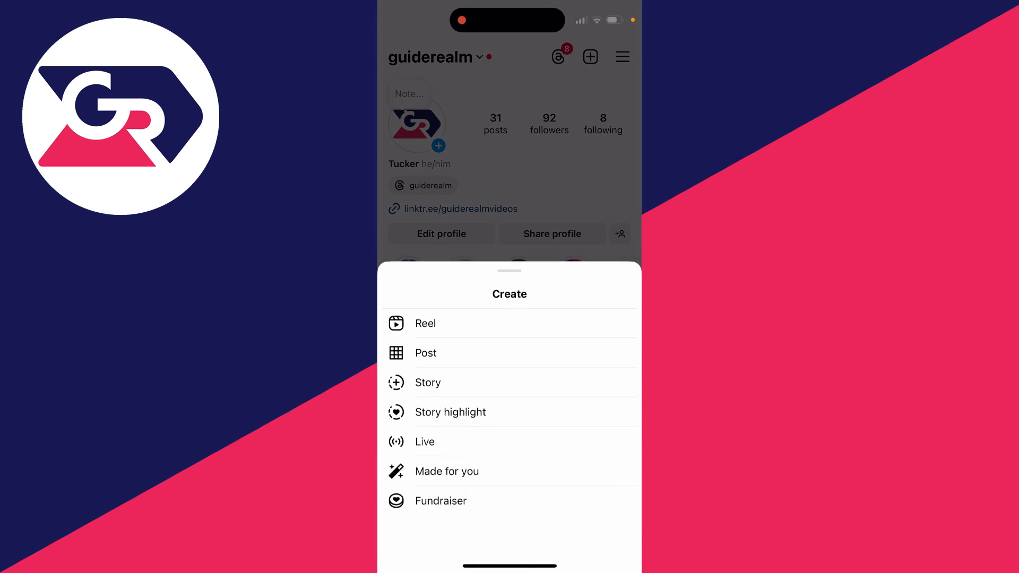
Start a Post with the mouse photo and continue to the details page
left_click(425, 353)
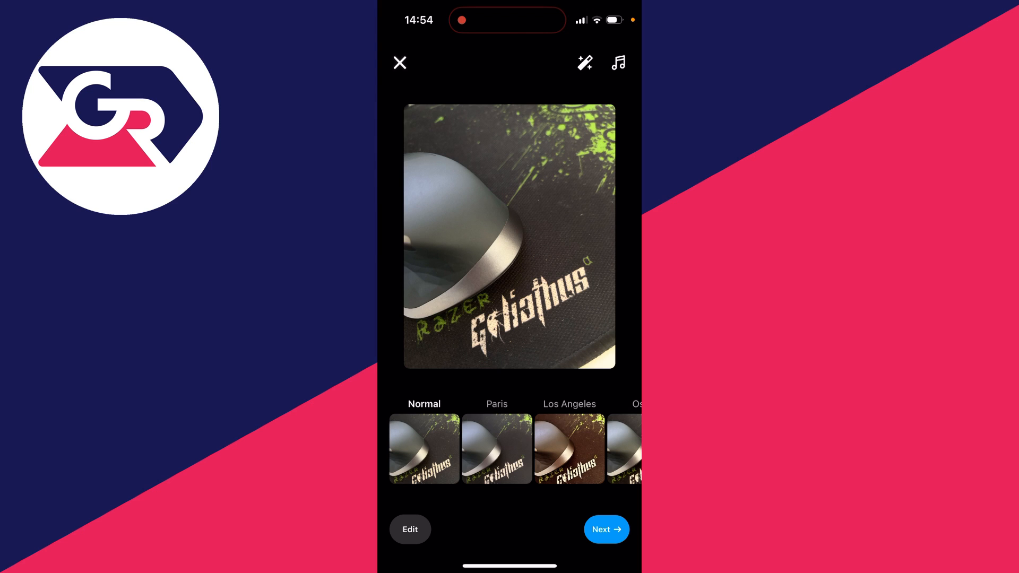
left_click(606, 529)
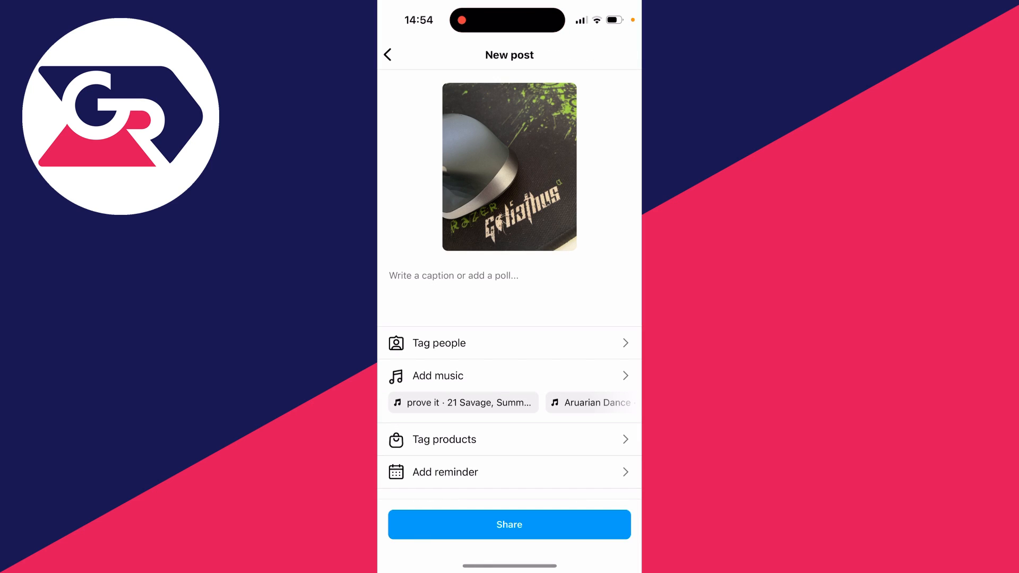
Write 'Hello!' in the caption and start a hashtag with #
left_click(453, 275)
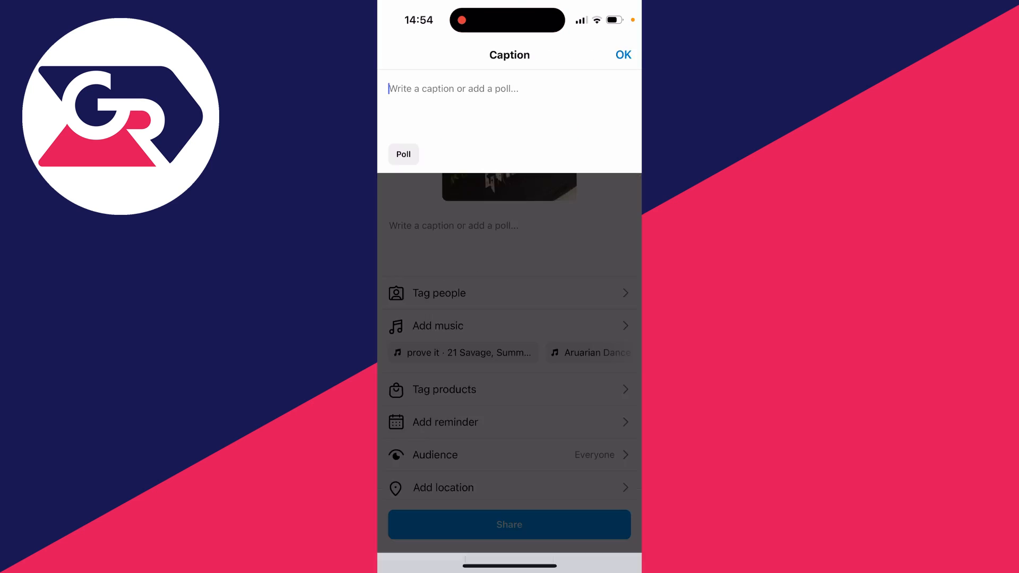
type("Hello!")
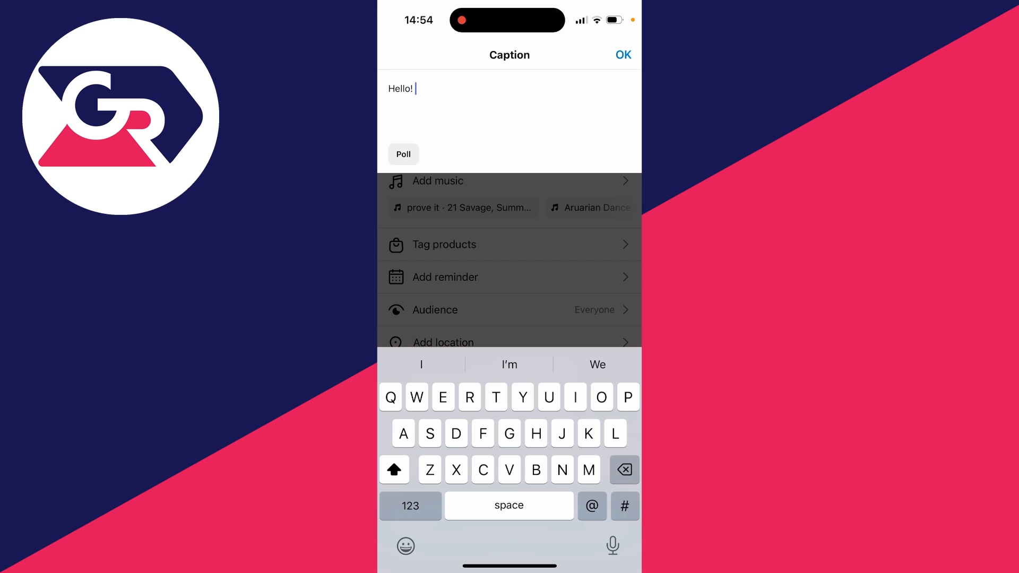
left_click(624, 506)
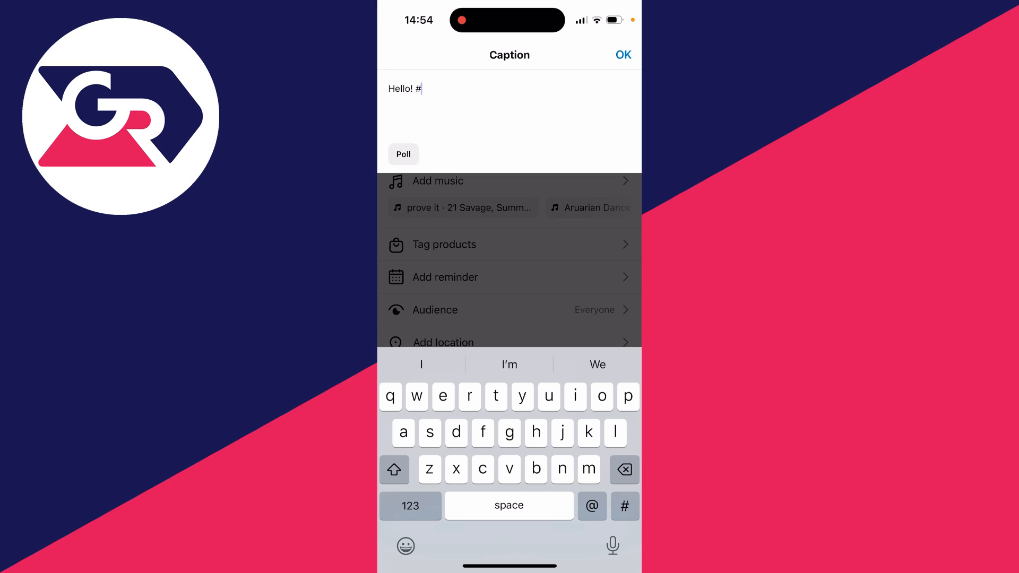
Type the hashtags #mouse and #logitech, deleting the accidental '#hi'
type("mouse #")
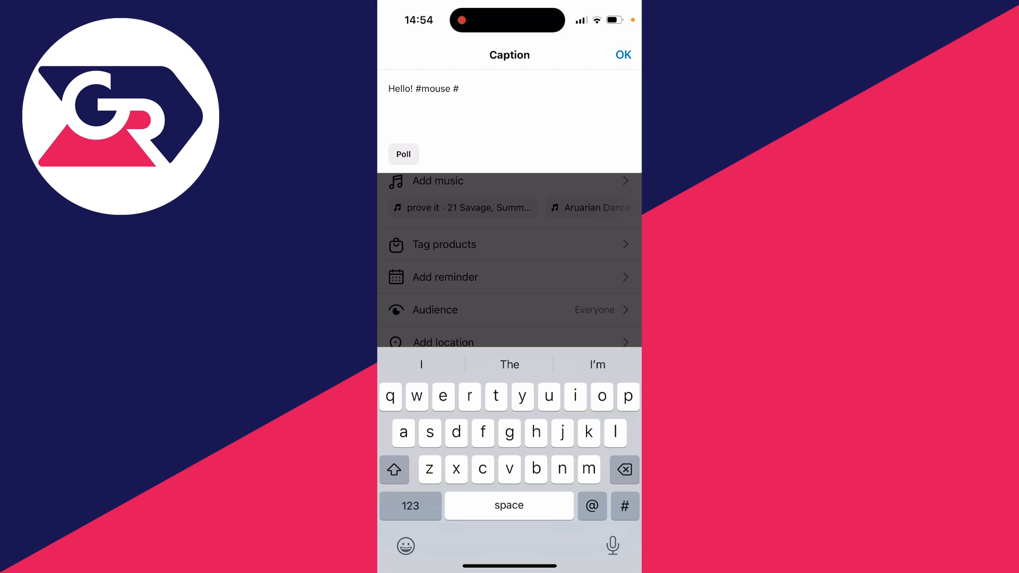
type("logitech")
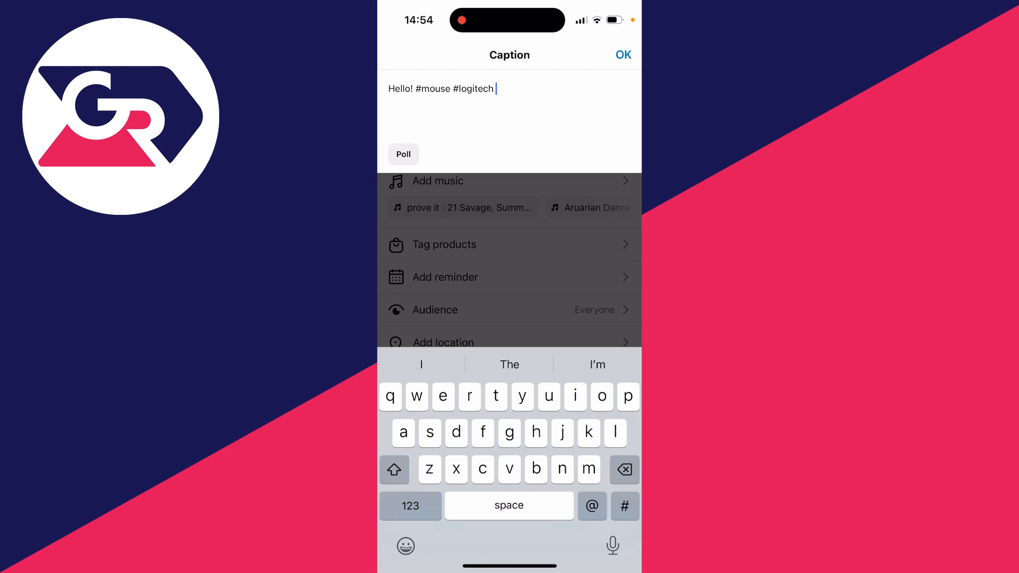
type("#hi")
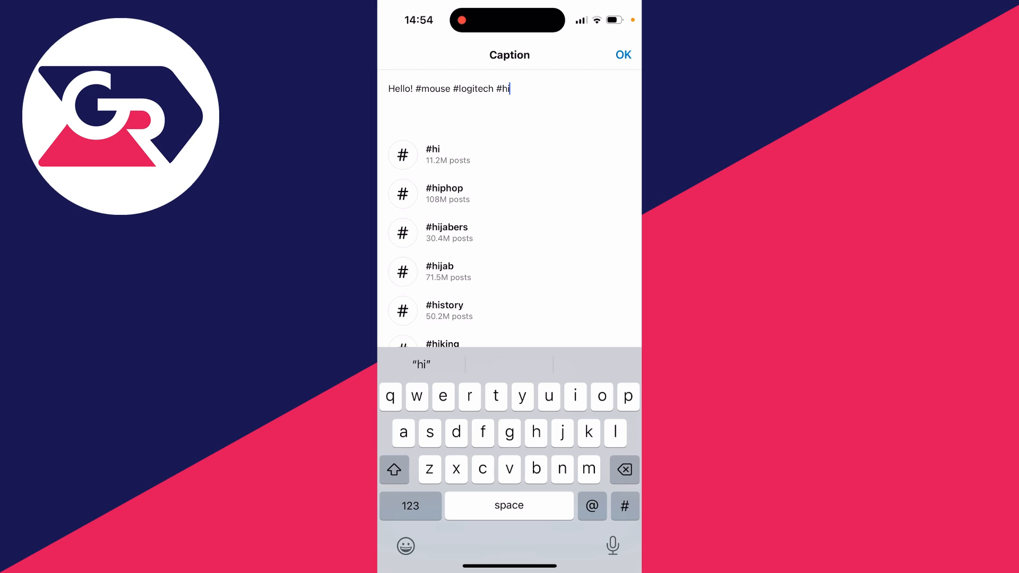
left_click(624, 470)
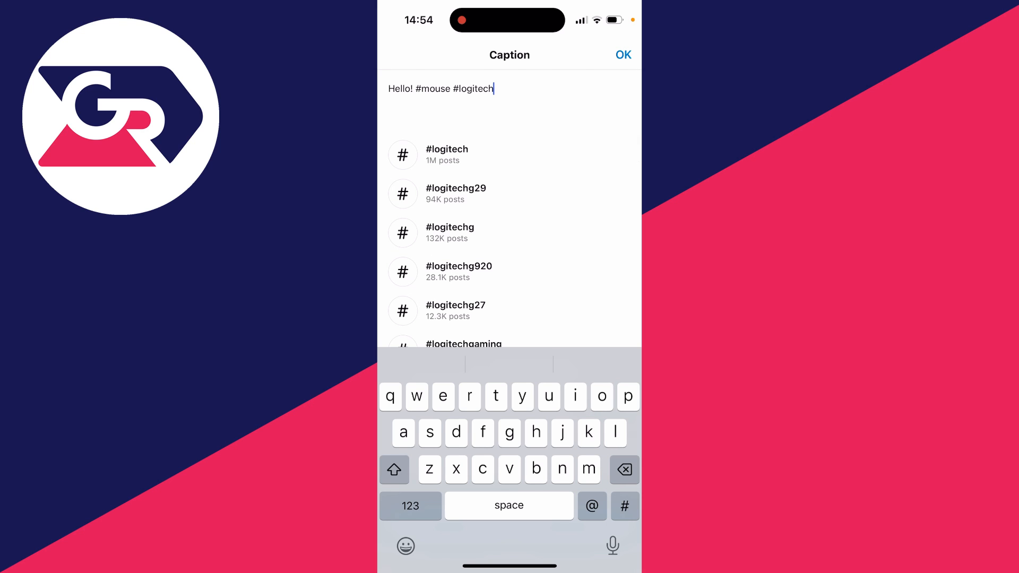
Confirm the caption with OK and share the new post
left_click(623, 55)
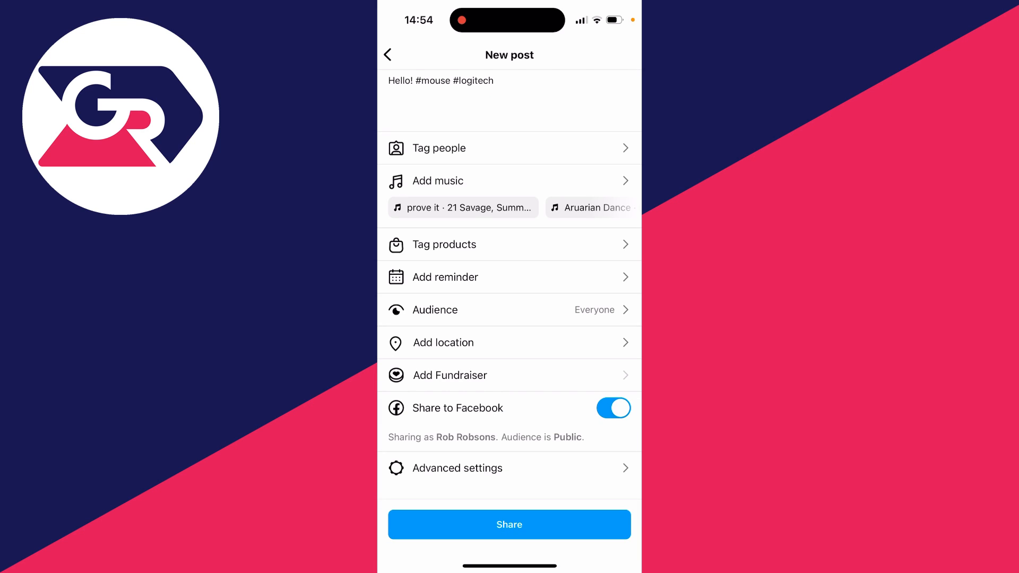
left_click(509, 524)
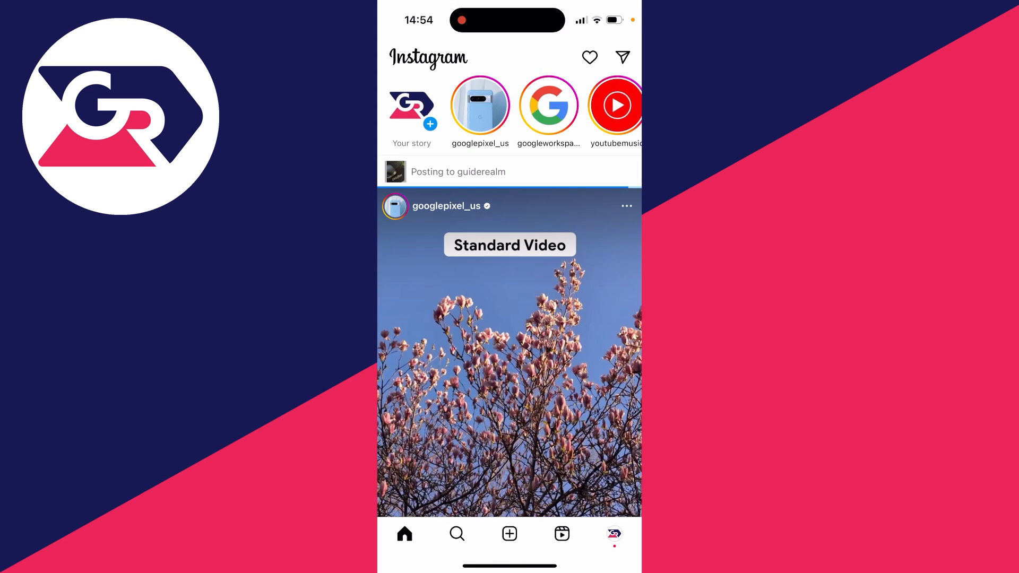